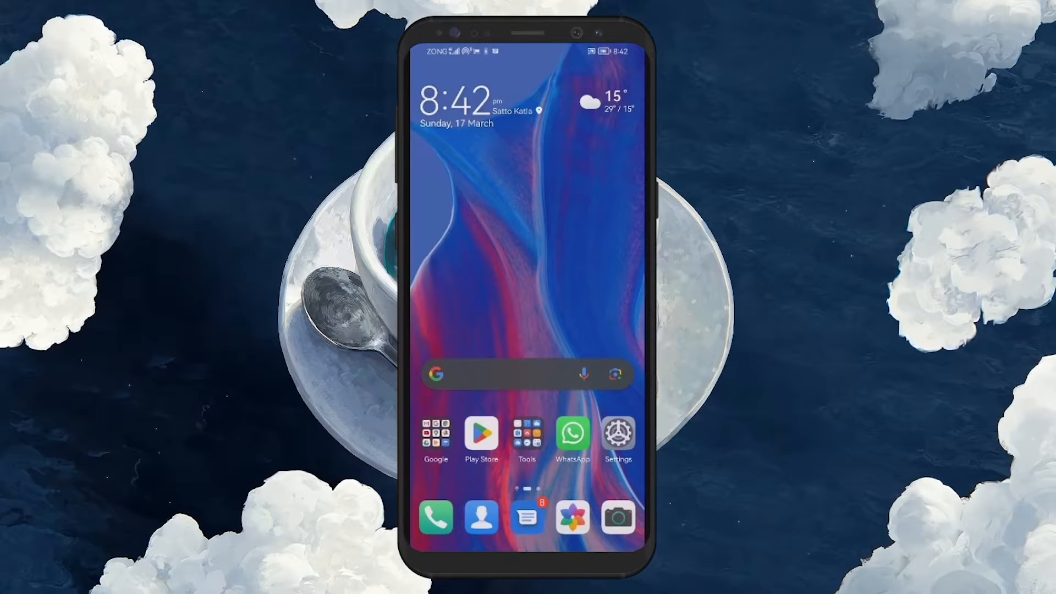
# Confirm Play Store parental controls show as on under Settings > Family, then go to phone Settings.
pyautogui.click(481, 434)
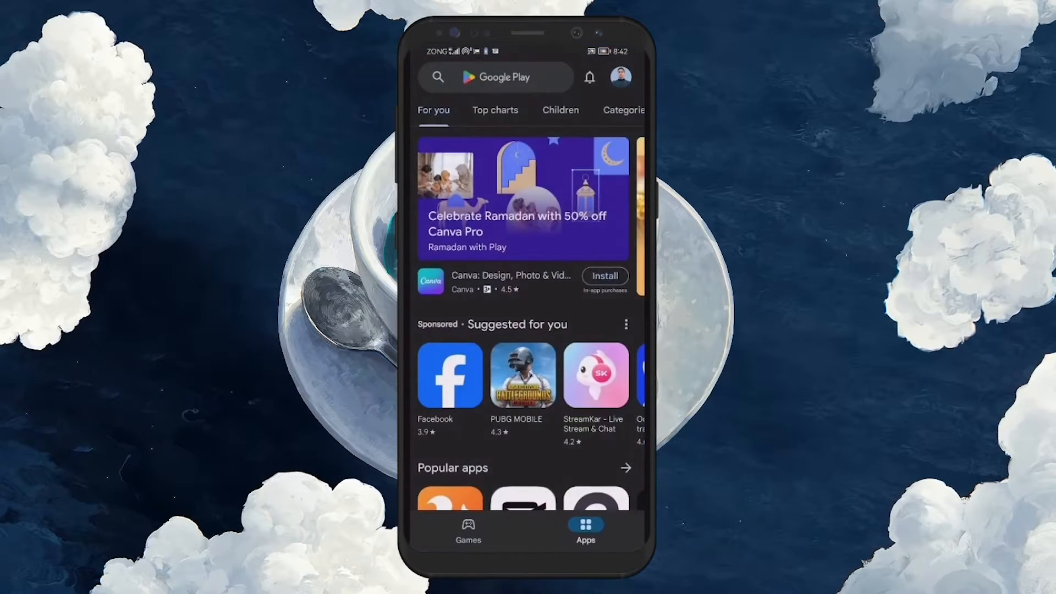
pyautogui.click(619, 77)
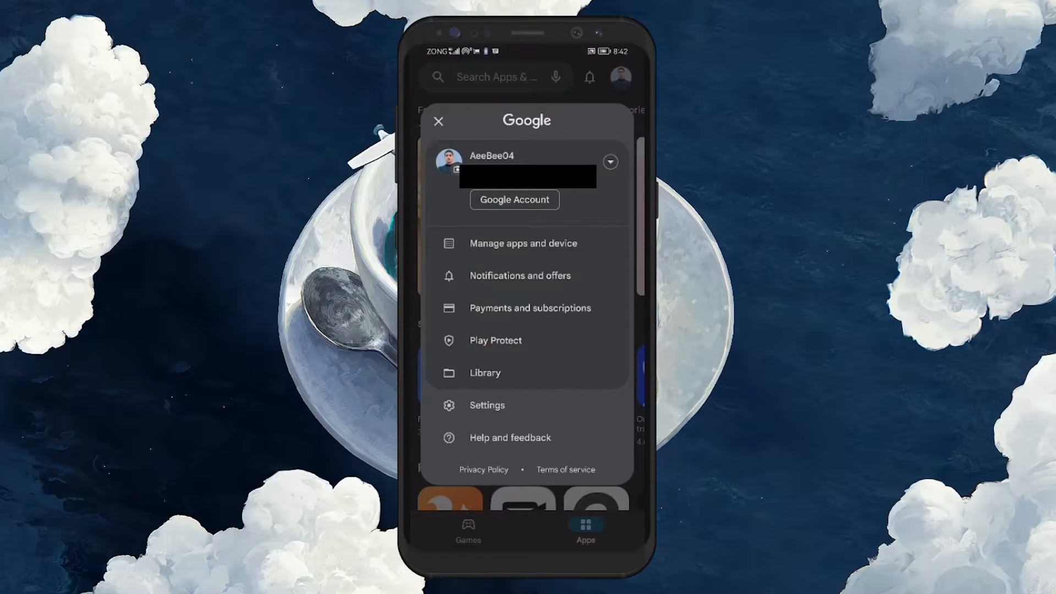
pyautogui.click(488, 405)
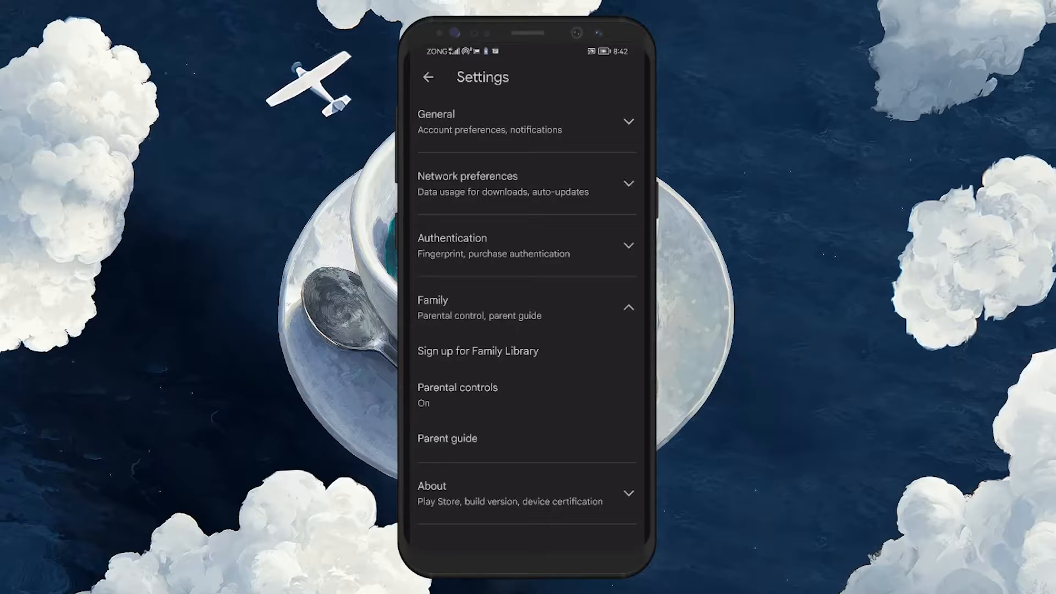
pyautogui.click(456, 386)
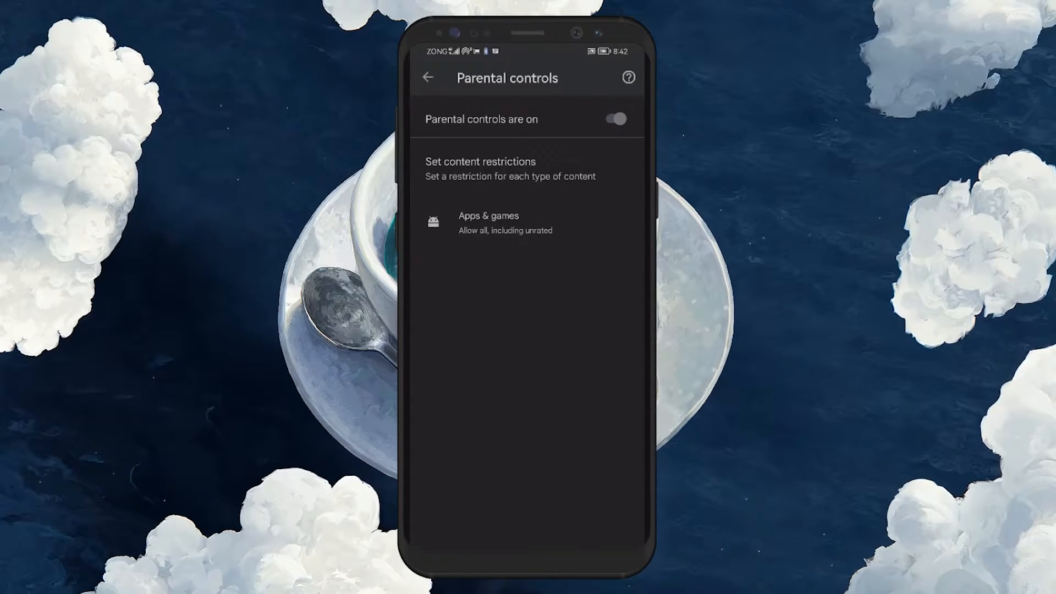
pyautogui.click(428, 77)
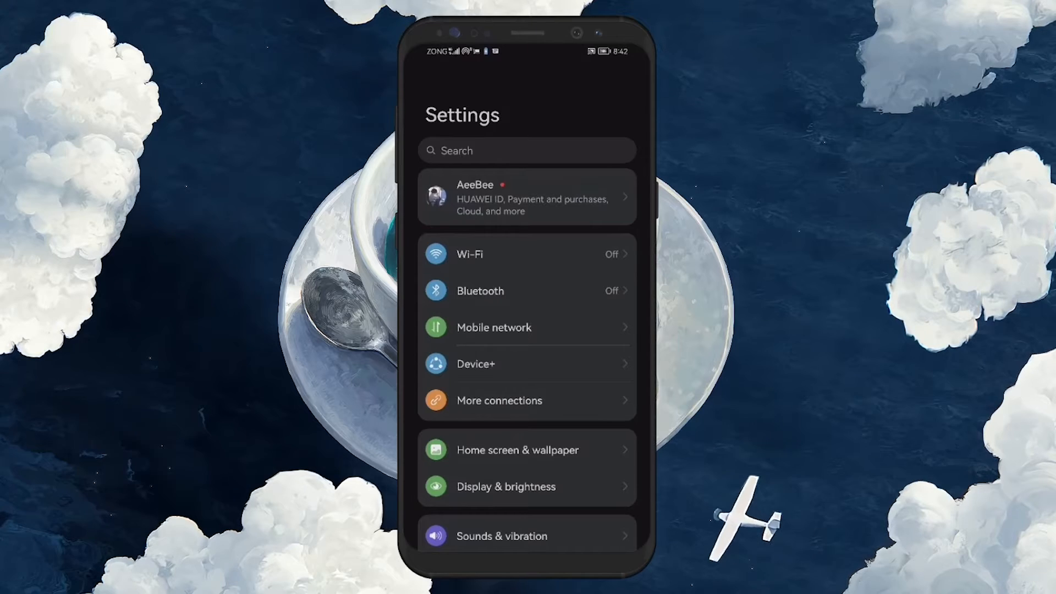
# Find the Apps section by searching 'apps' in Android Settings.
pyautogui.write('a')
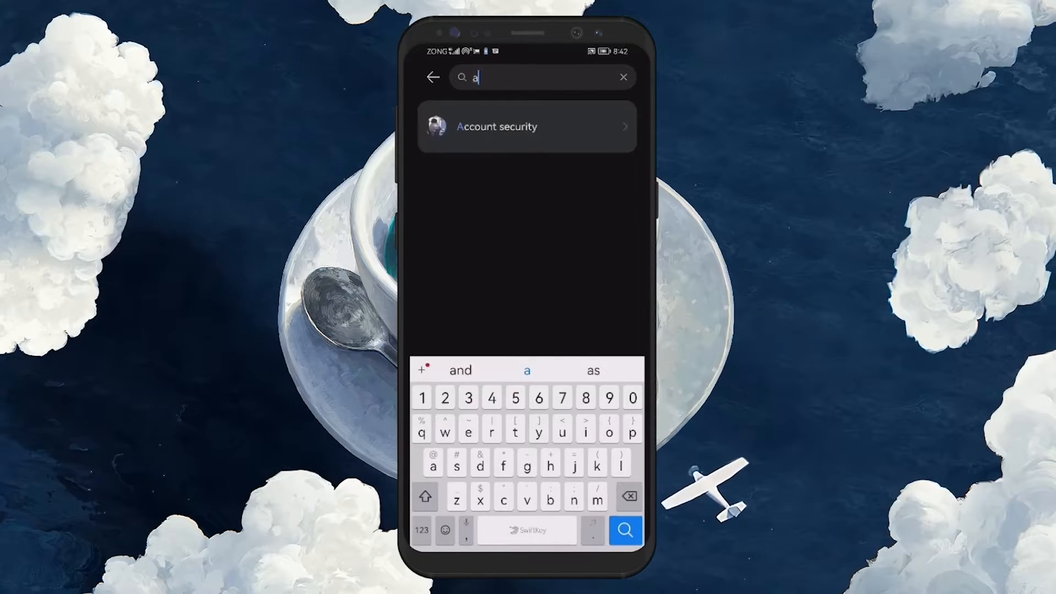
pyautogui.write('pp')
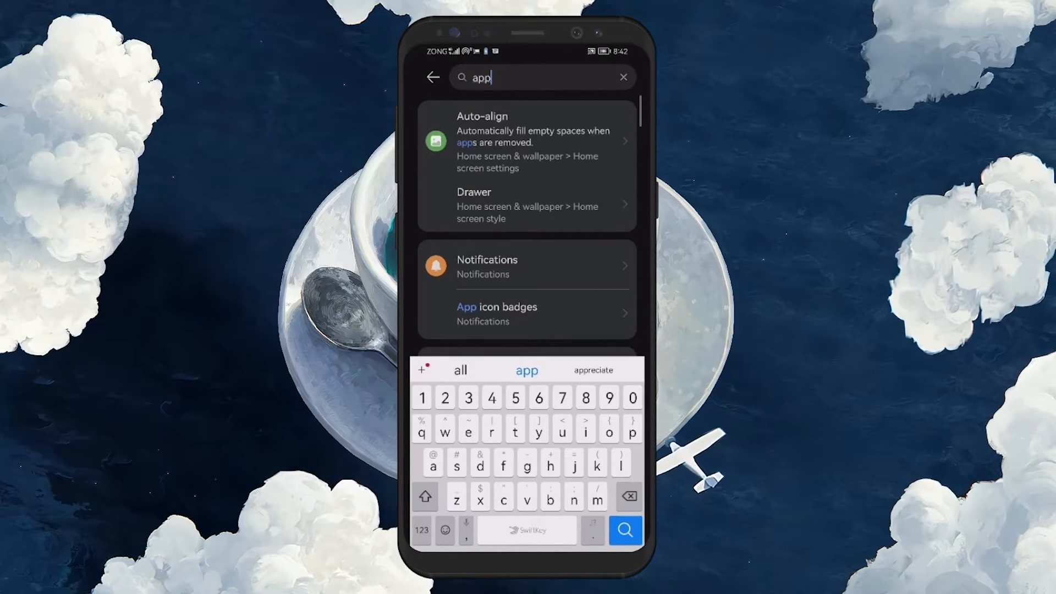
pyautogui.write('s')
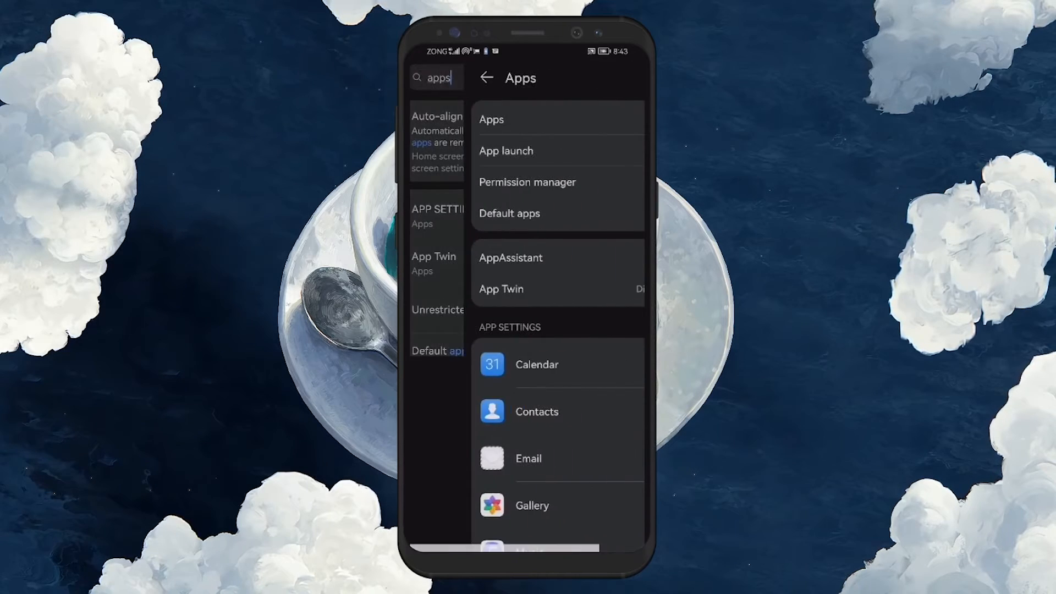
pyautogui.click(491, 119)
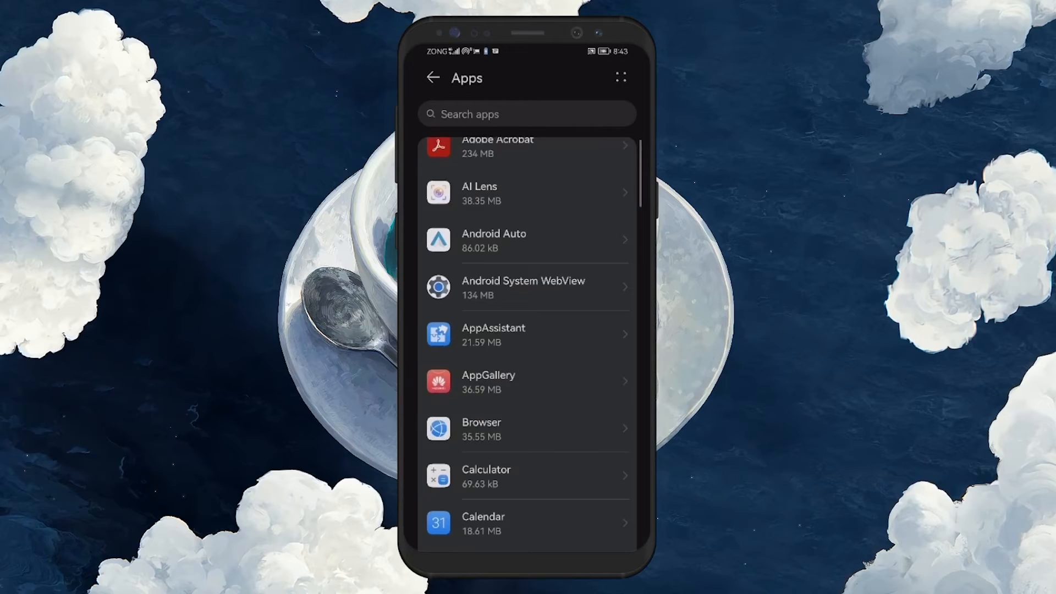
# Locate Google Play Store in the app list and show its App info page.
pyautogui.scroll(-3)
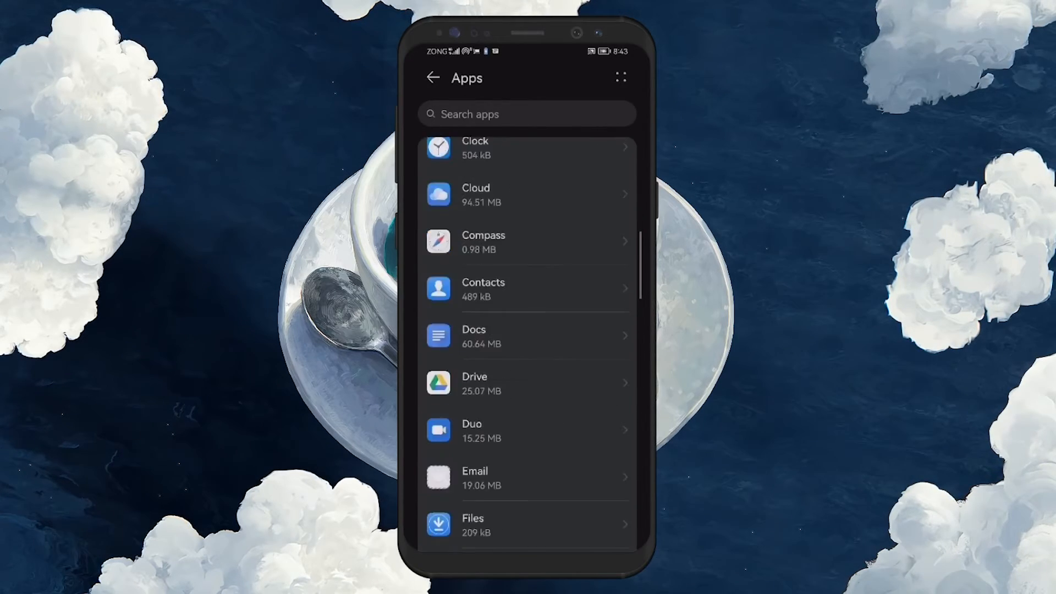
pyautogui.scroll(-3)
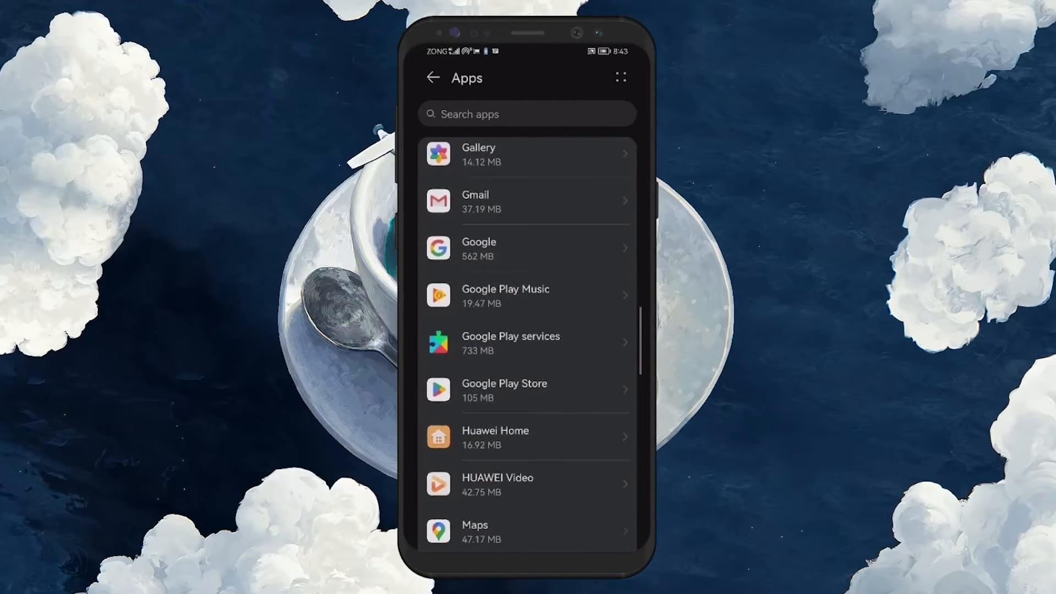
pyautogui.scroll(-3)
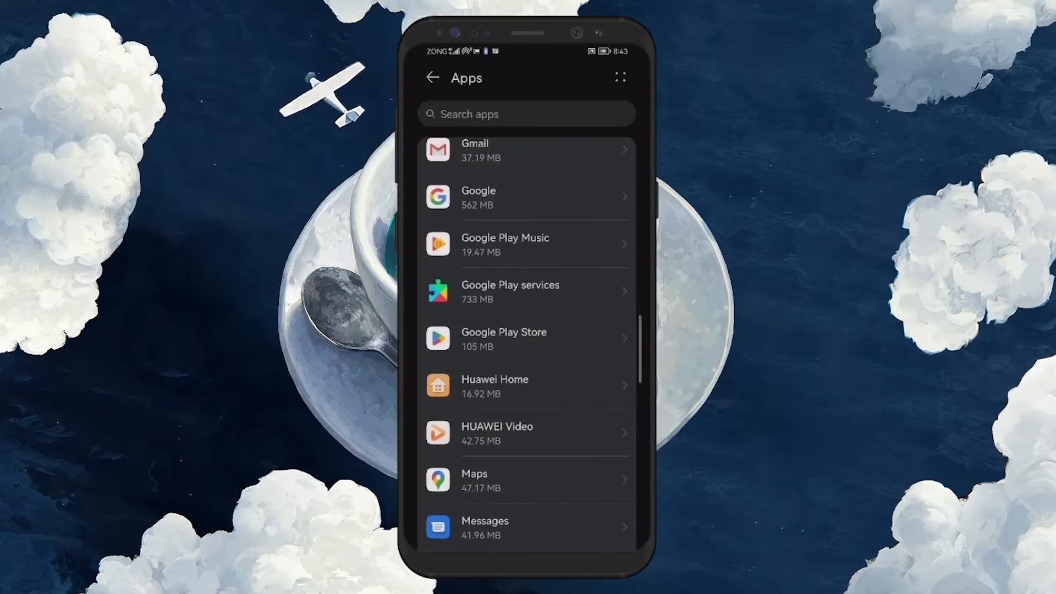
pyautogui.click(526, 338)
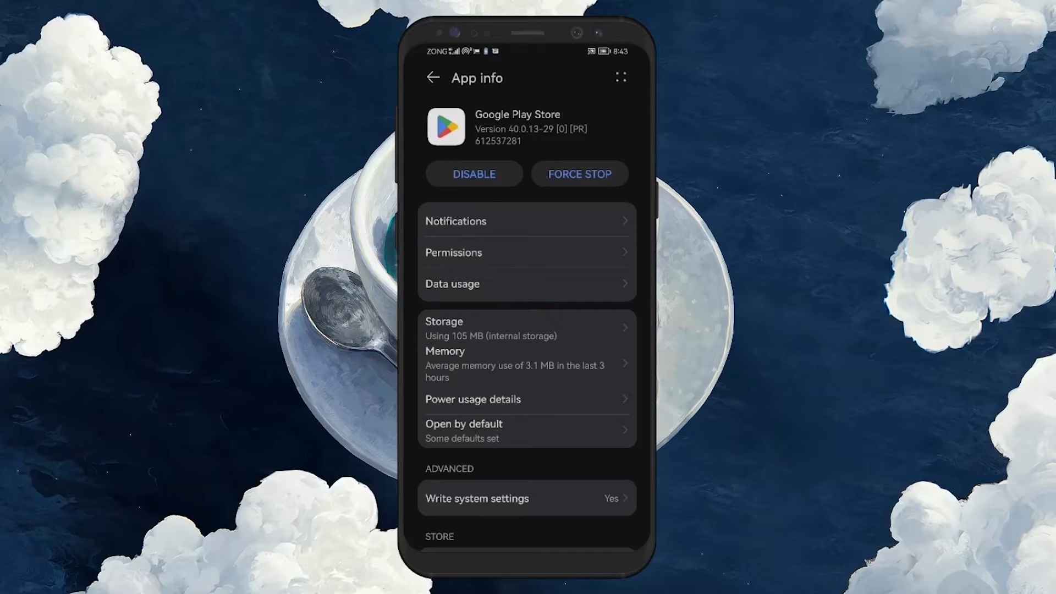
# Under Storage, clear Google Play Store's cache to 0 B and delete its app data, confirming with OK.
pyautogui.scroll(-3)
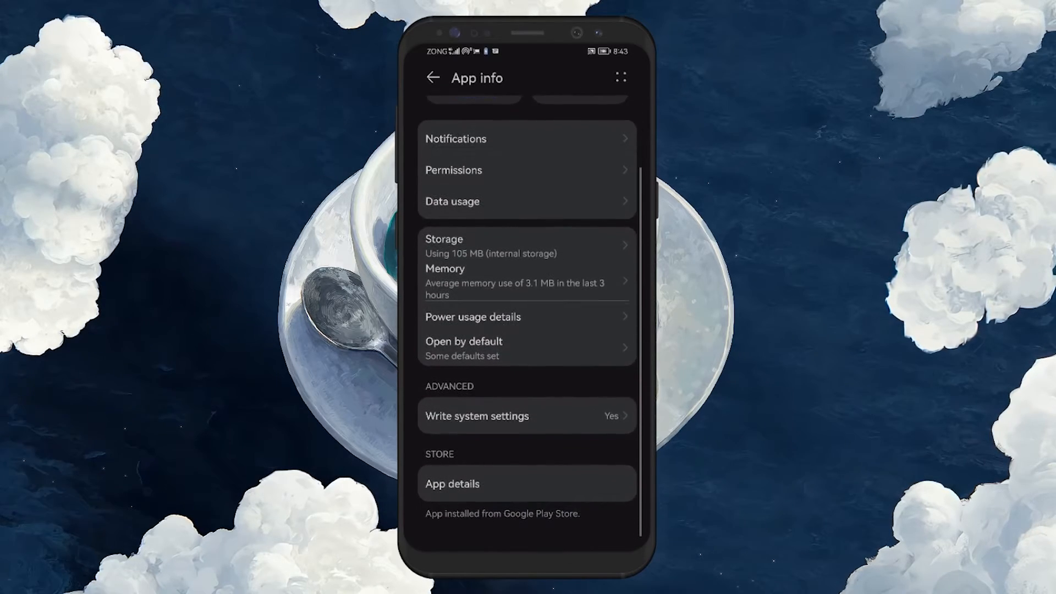
pyautogui.scroll(-3)
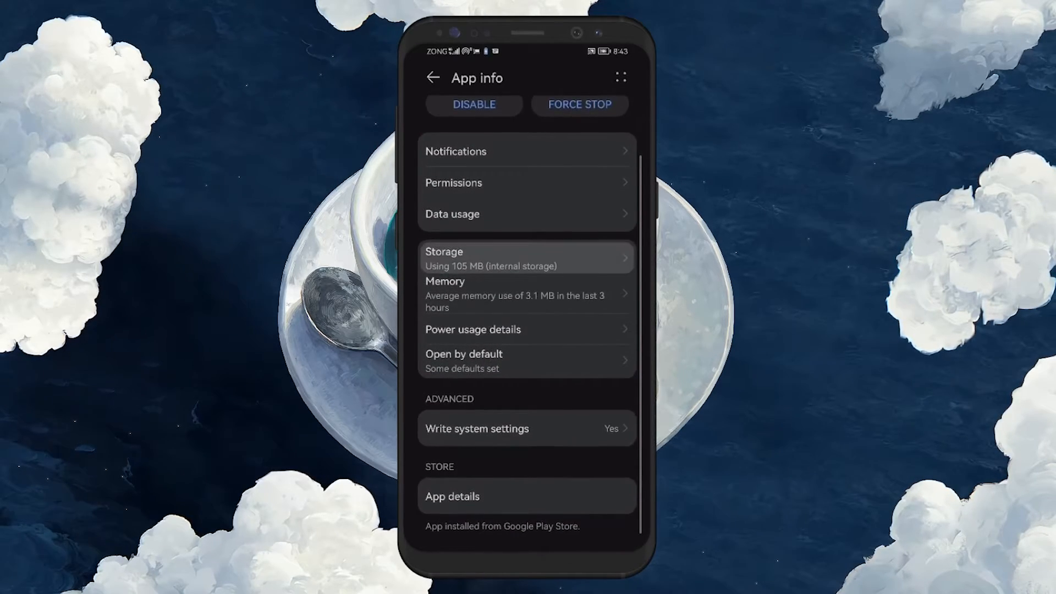
pyautogui.click(527, 257)
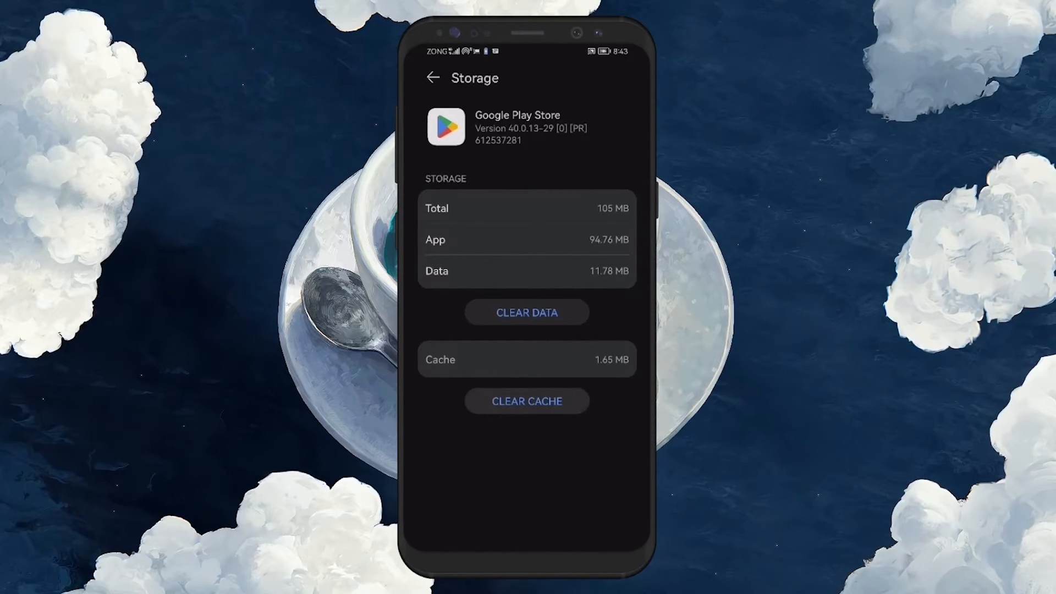
pyautogui.click(526, 400)
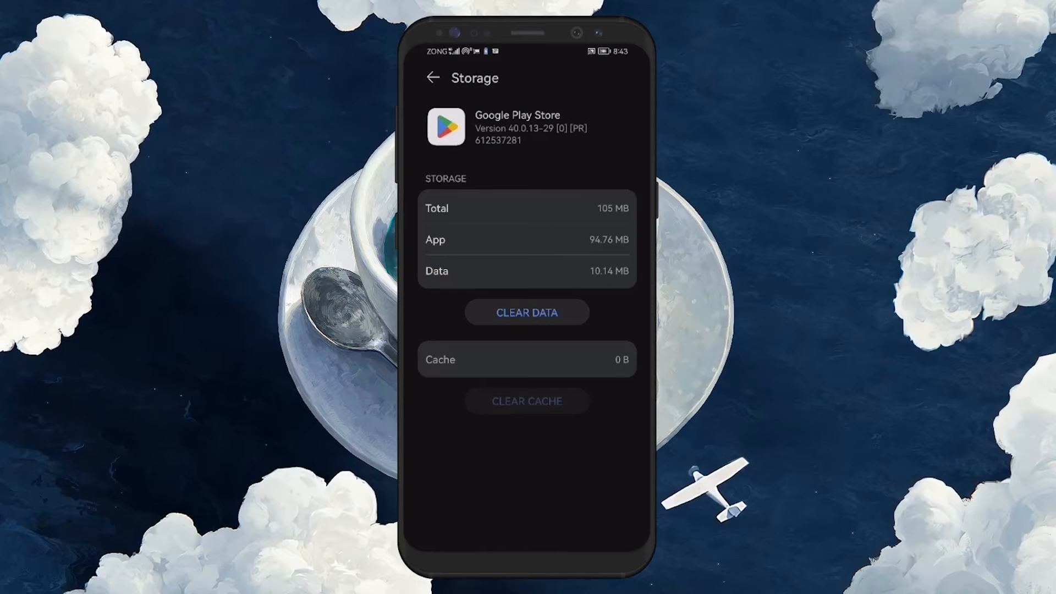
pyautogui.click(527, 311)
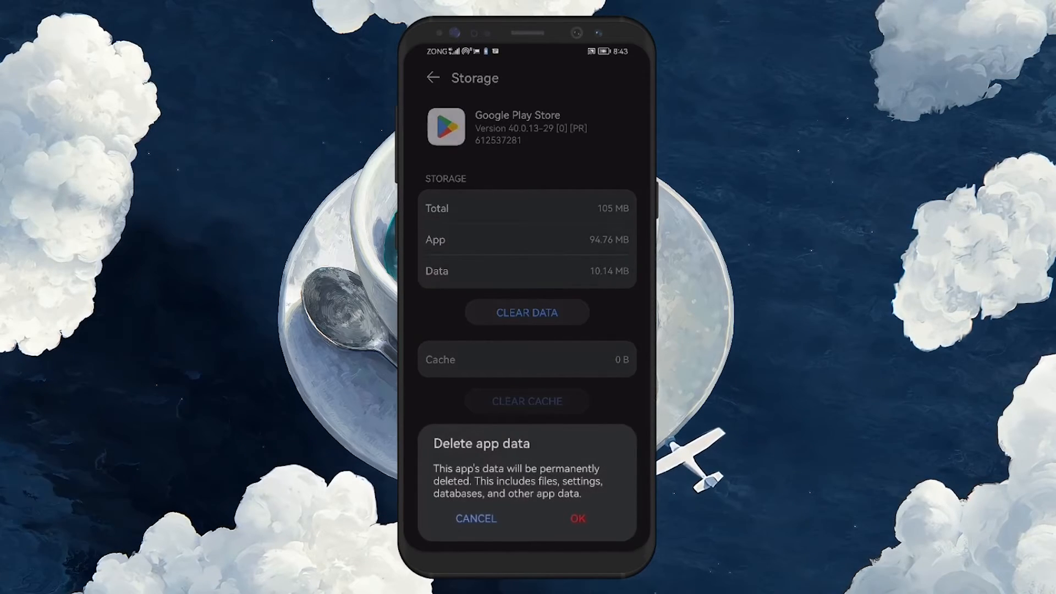
pyautogui.click(576, 518)
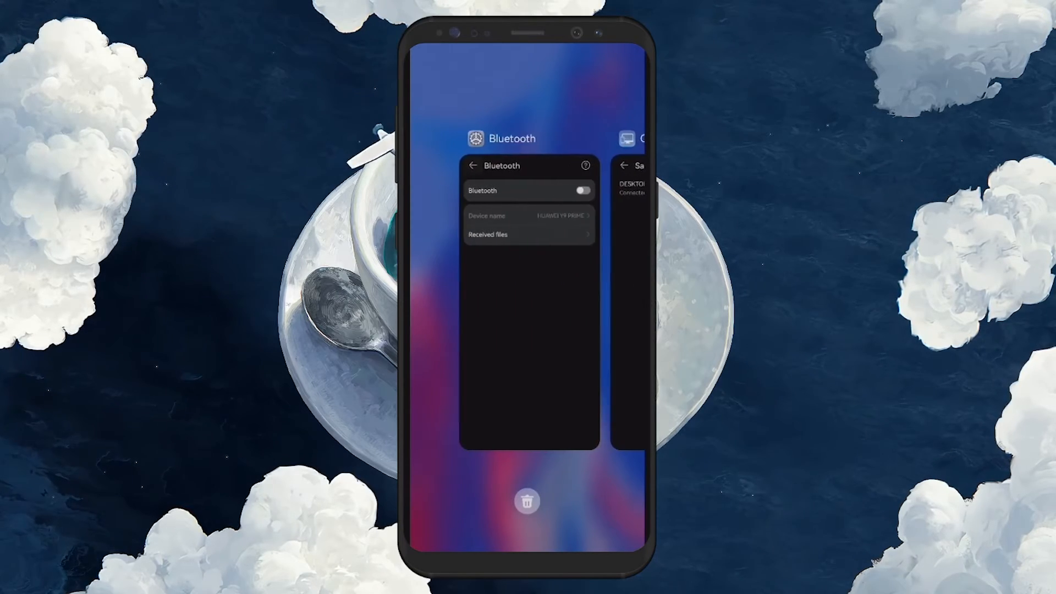
# Relaunch Play Store from home, check parental controls now show off, and go back home.
pyautogui.click(527, 502)
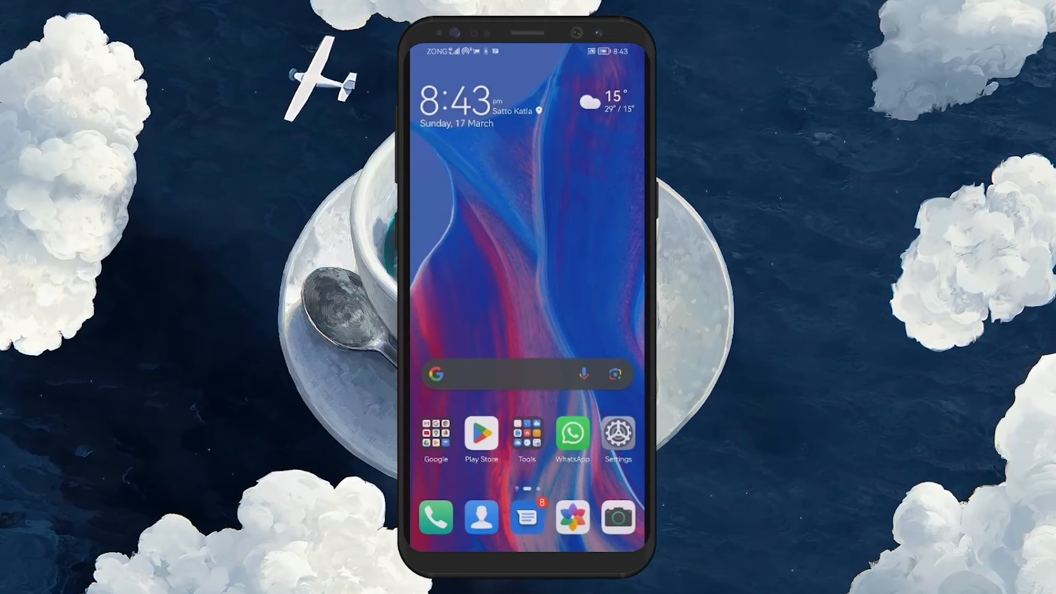
pyautogui.click(481, 434)
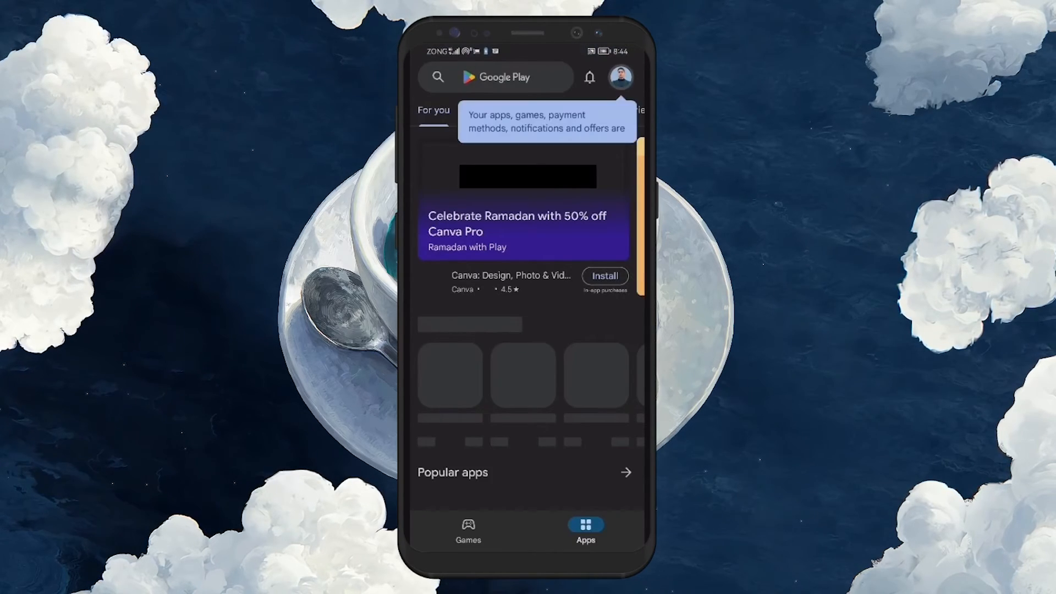
pyautogui.click(620, 77)
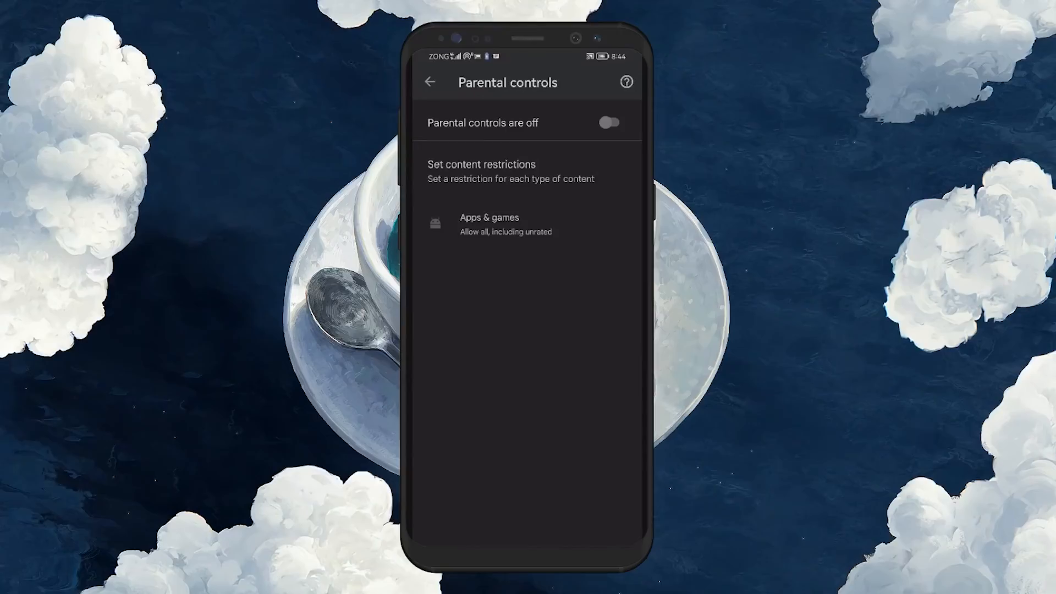
pyautogui.click(429, 82)
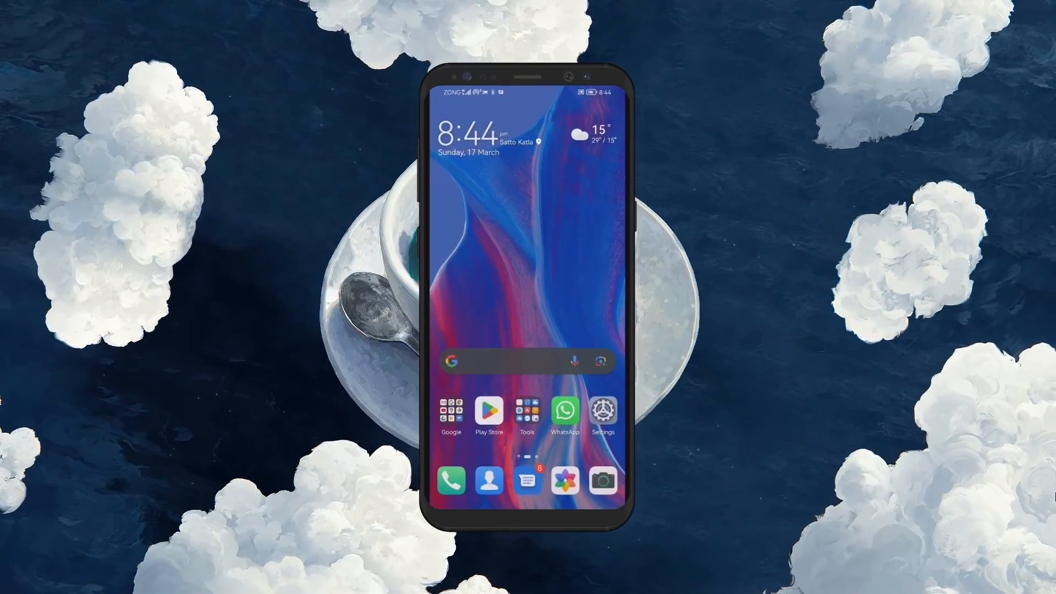